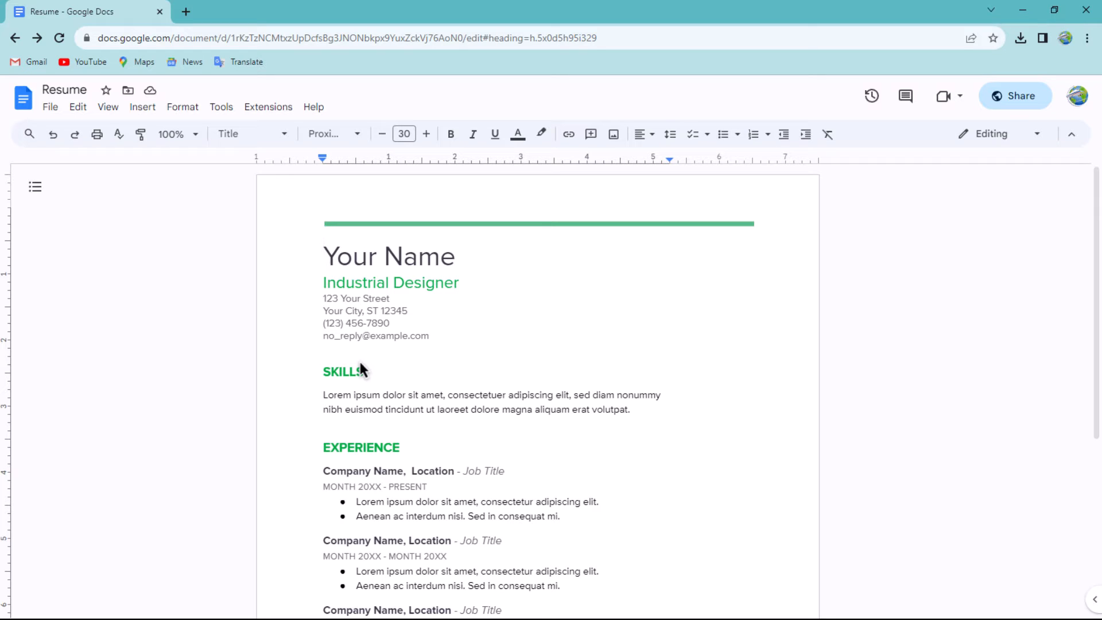
{"action": "mouse_move", "coordinate": [358, 365]}
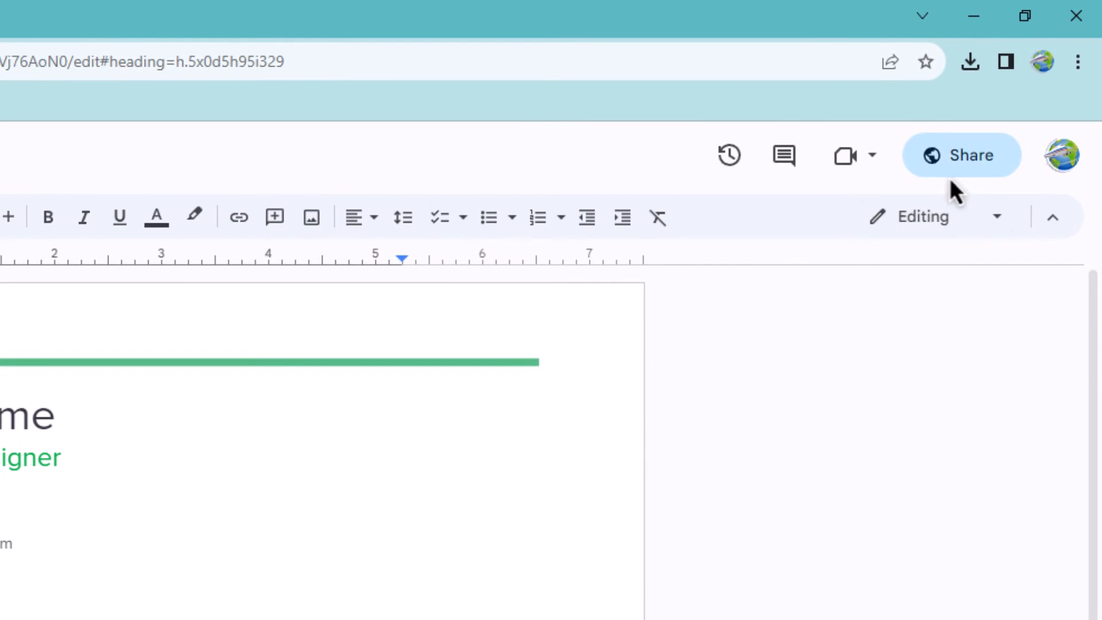
Open the Share "Resume" dialog from the Share button
{"action": "left_click", "coordinate": [961, 154]}
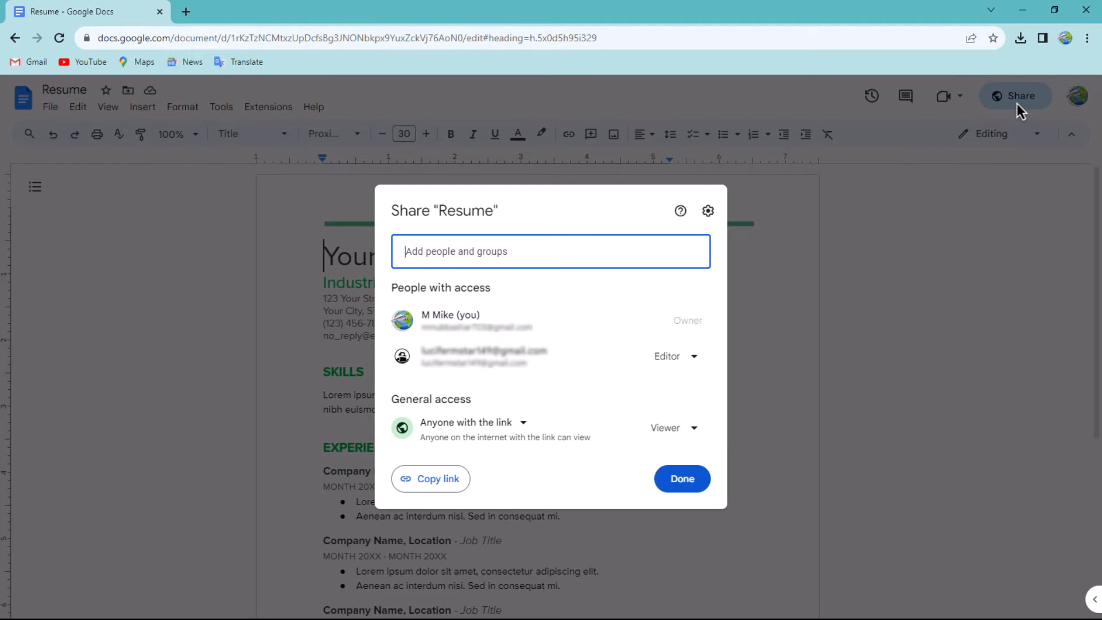
{"action": "mouse_move", "coordinate": [727, 248]}
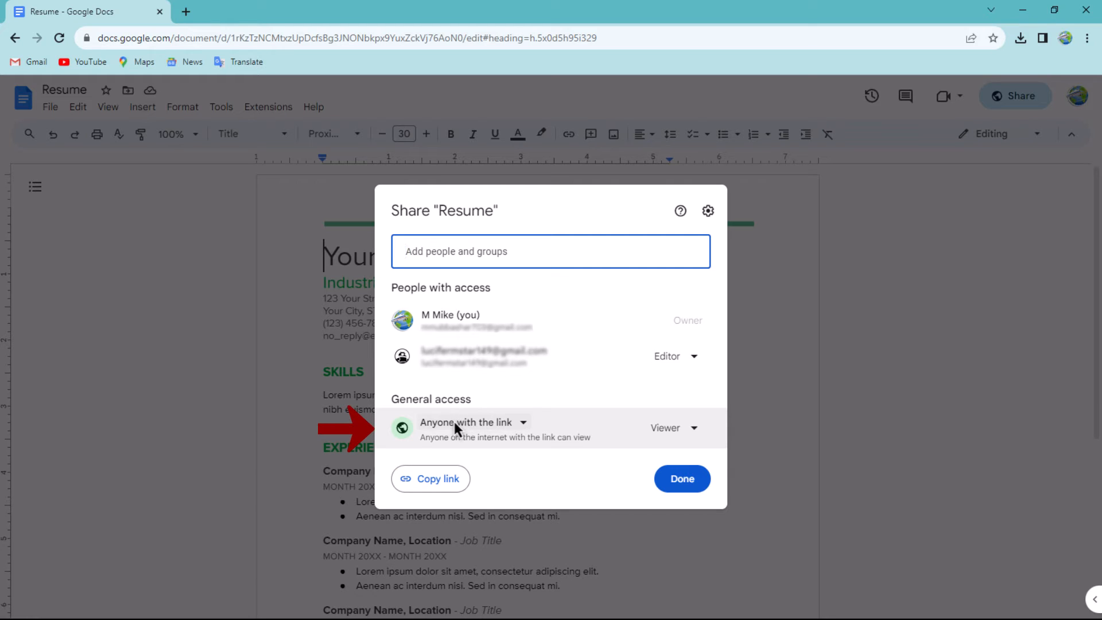
Change General access from 'Anyone with the link' to 'Restricted'
{"action": "left_click", "coordinate": [472, 422]}
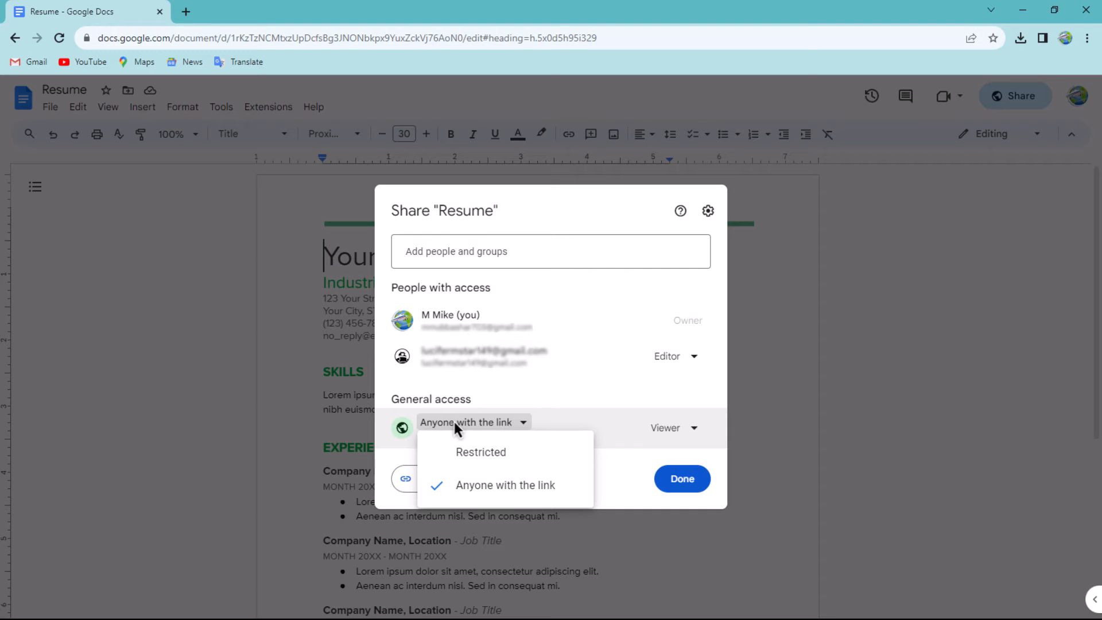
{"action": "mouse_move", "coordinate": [456, 448]}
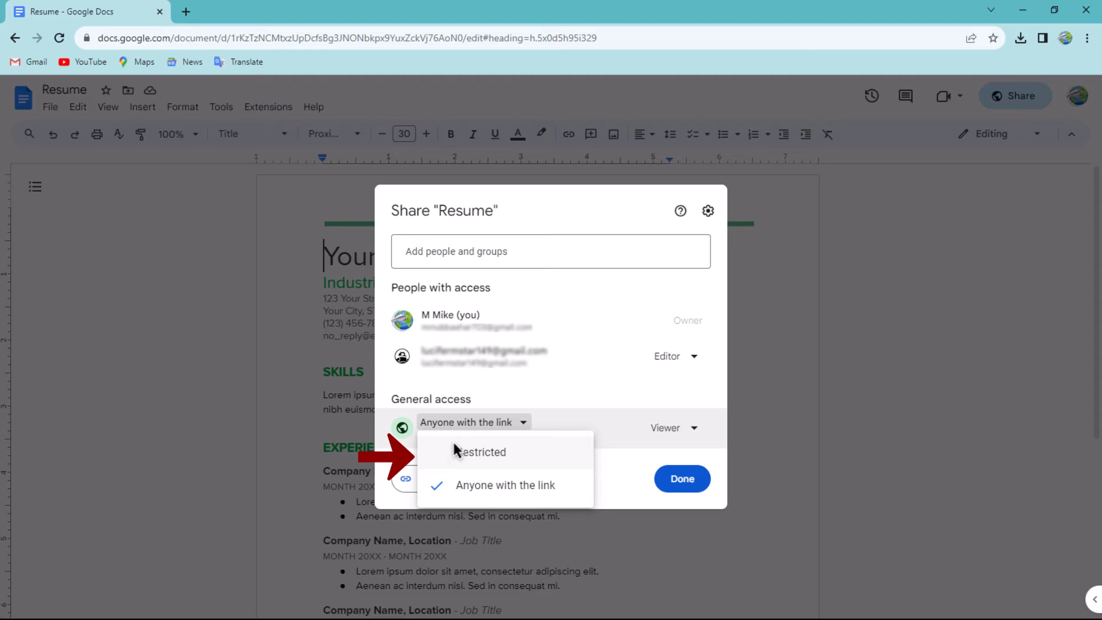
{"action": "left_click", "coordinate": [479, 452]}
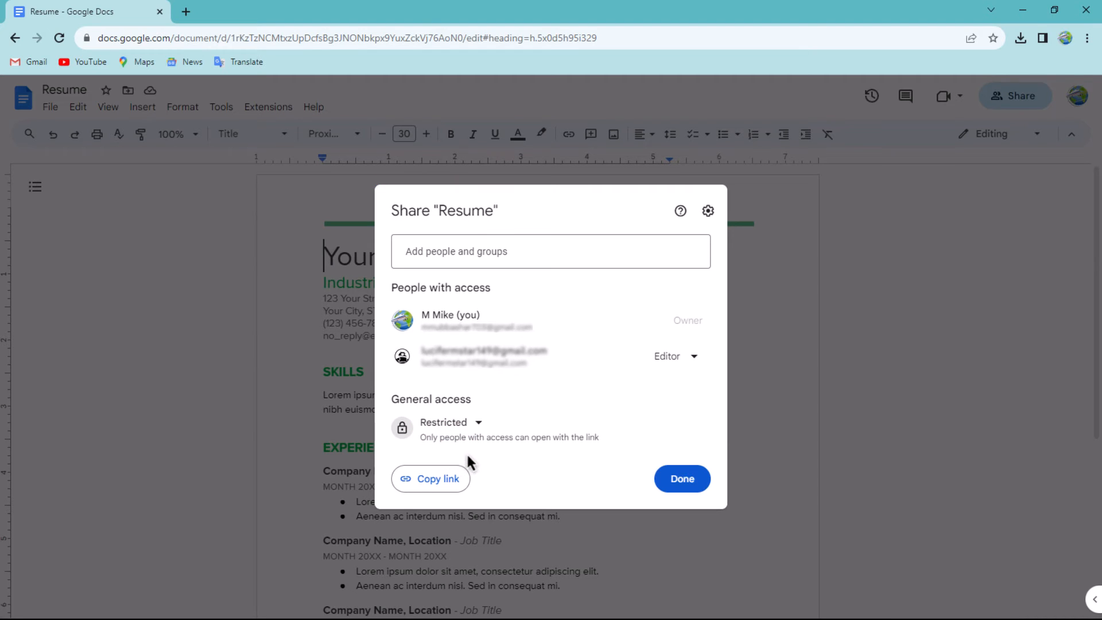
{"action": "left_click", "coordinate": [678, 479]}
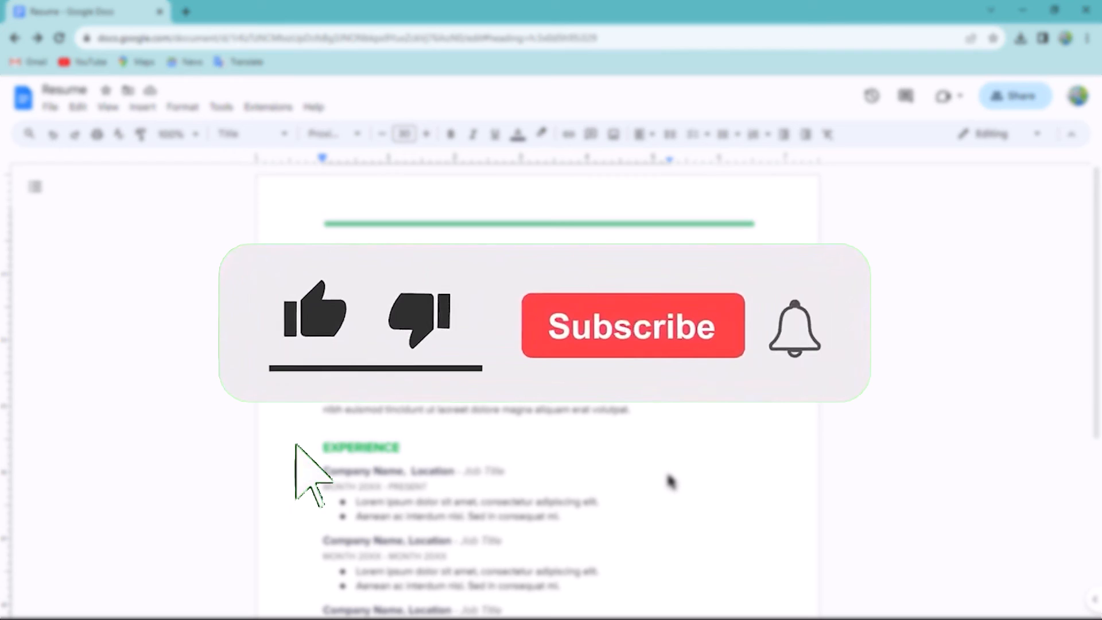
{"action": "left_click", "coordinate": [313, 312]}
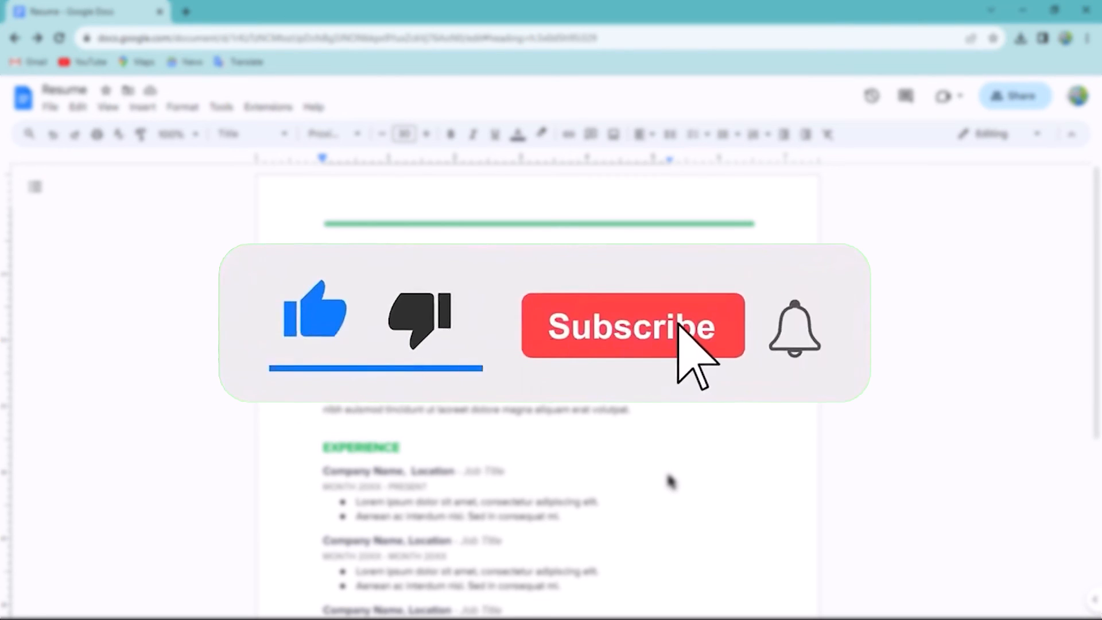
{"action": "left_click", "coordinate": [630, 325]}
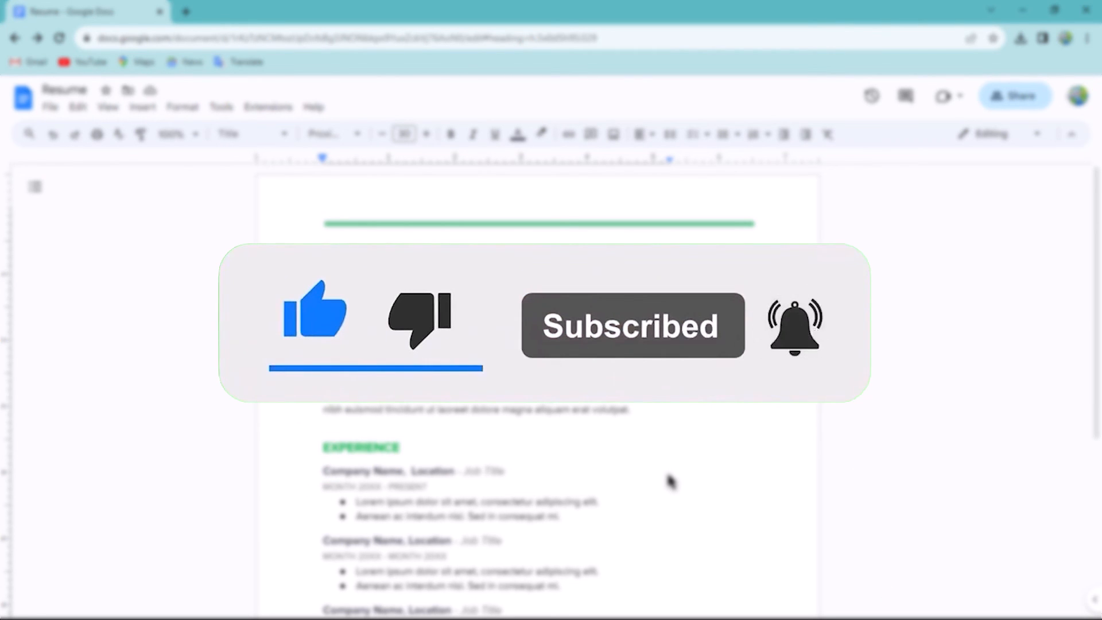